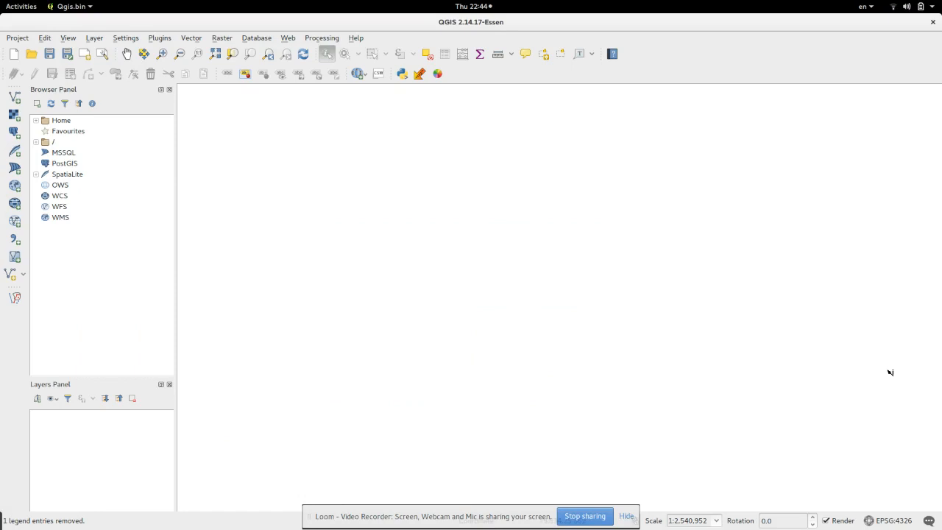
{"action": "mouse_move", "coordinate": [888, 374]}
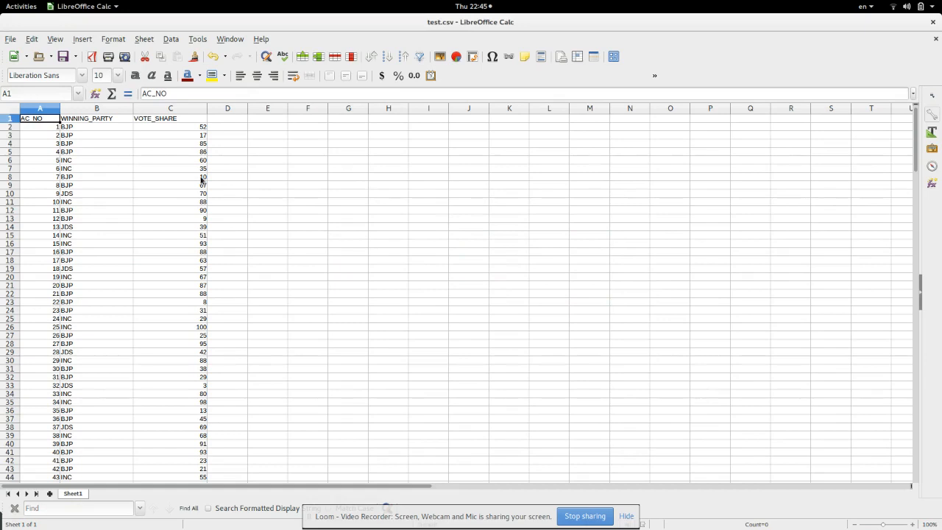
{"action": "mouse_move", "coordinate": [271, 215]}
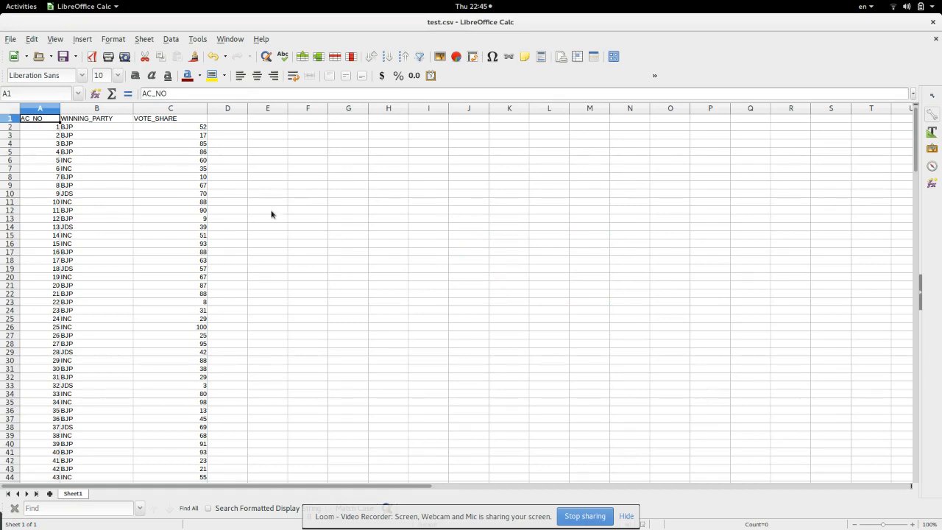
- Scroll through the AC_NO, WINNING_PARTY and VOTE_SHARE columns of test.csv in Calc
{"action": "scroll", "scroll_direction": "down", "scroll_amount": 3}
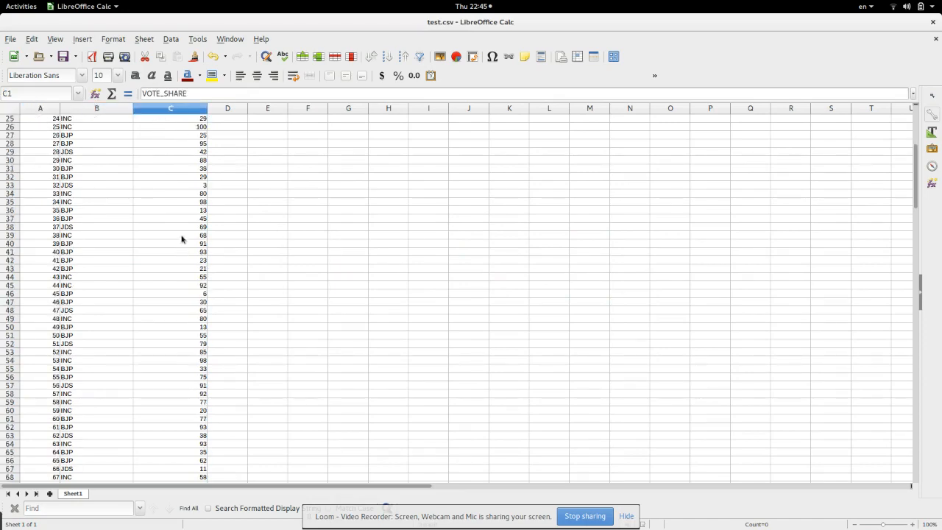
{"action": "scroll", "scroll_direction": "down", "scroll_amount": 3}
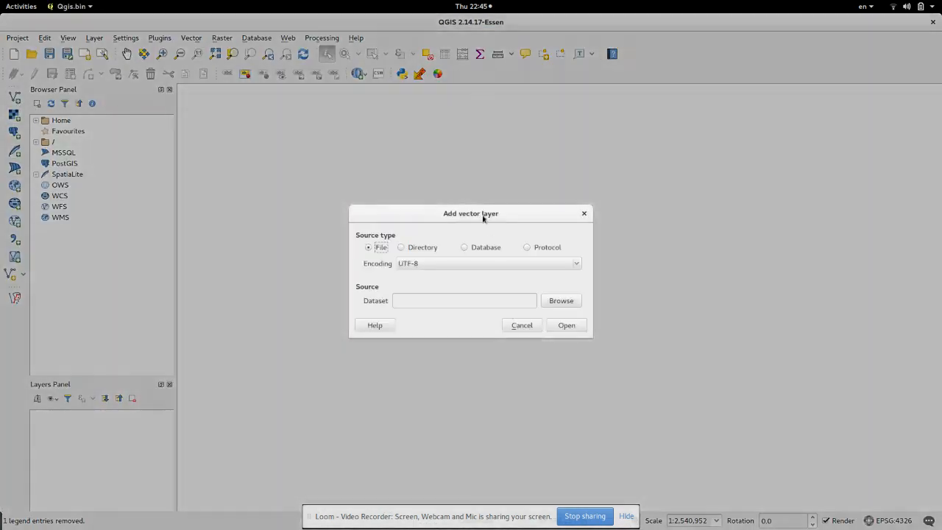
- Load the RJ_AC.zip shapefile from Downloads as the constituency boundary layer
{"action": "left_click", "coordinate": [561, 301]}
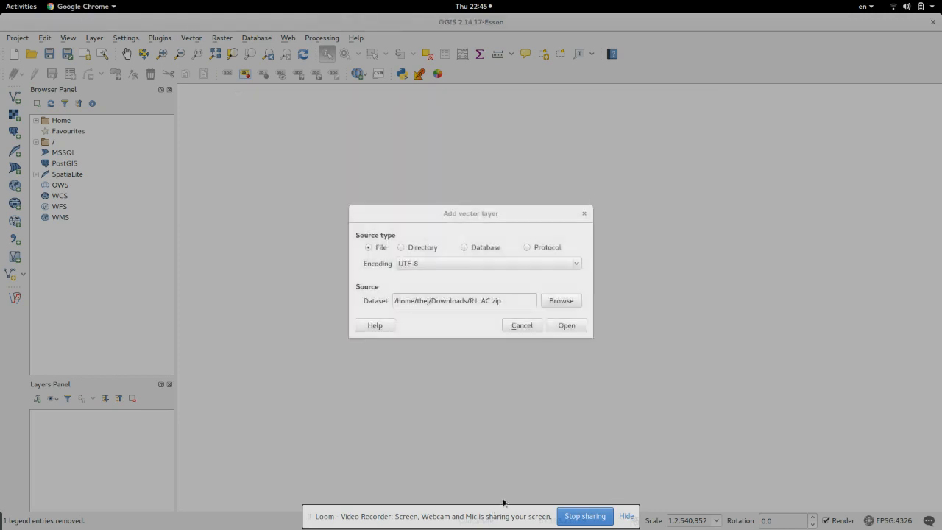
{"action": "left_click", "coordinate": [566, 326]}
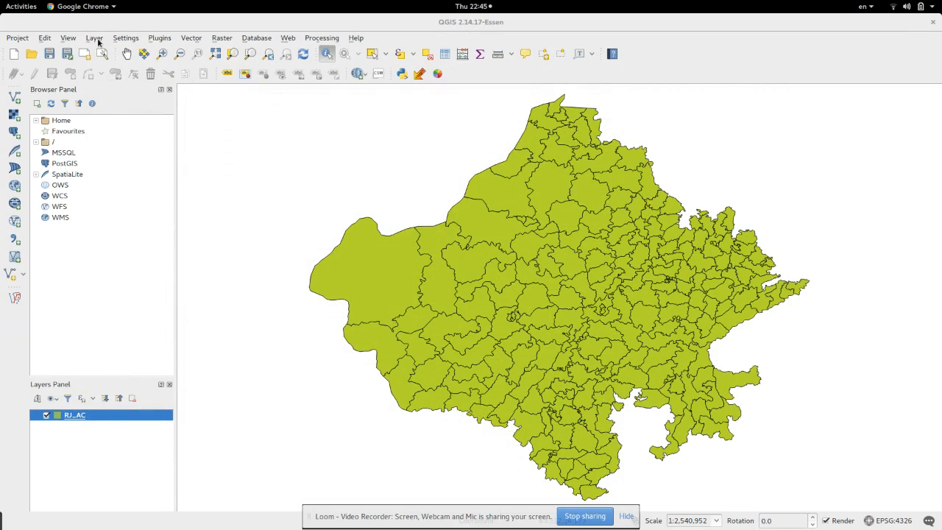
- Add test.csv as a delimited text layer with no geometry, named test
{"action": "left_click", "coordinate": [94, 39]}
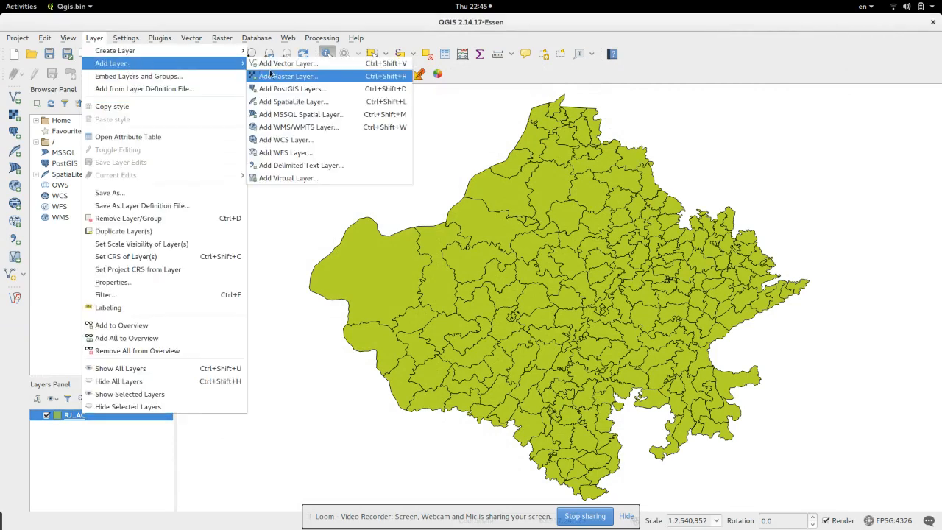
{"action": "left_click", "coordinate": [301, 165]}
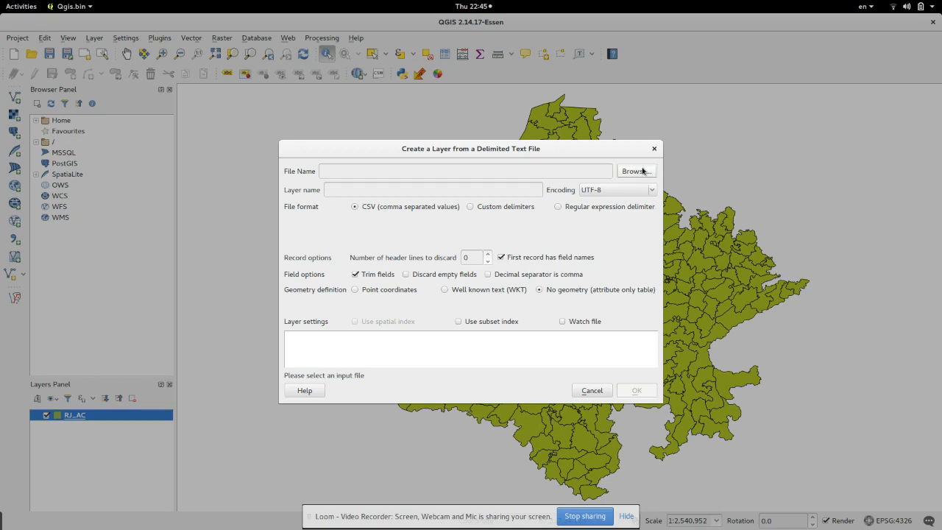
{"action": "left_click", "coordinate": [636, 170]}
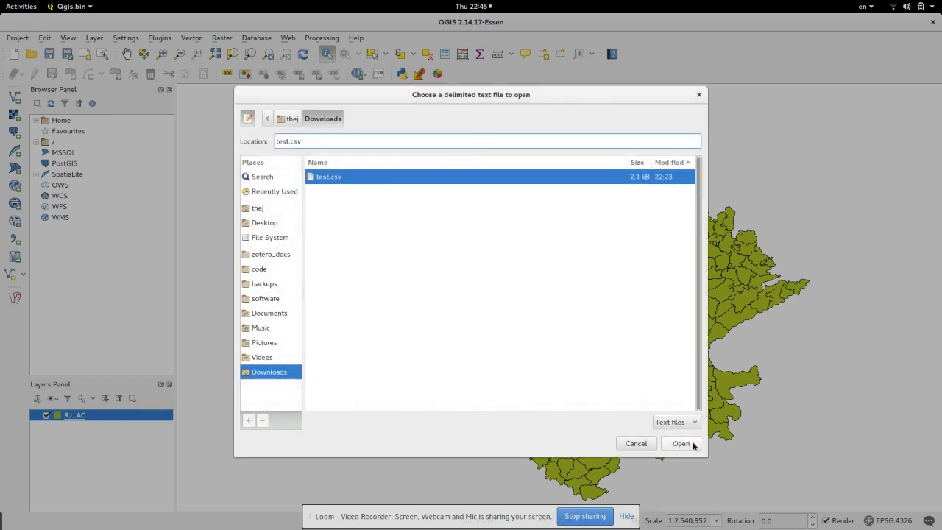
{"action": "left_click", "coordinate": [680, 443]}
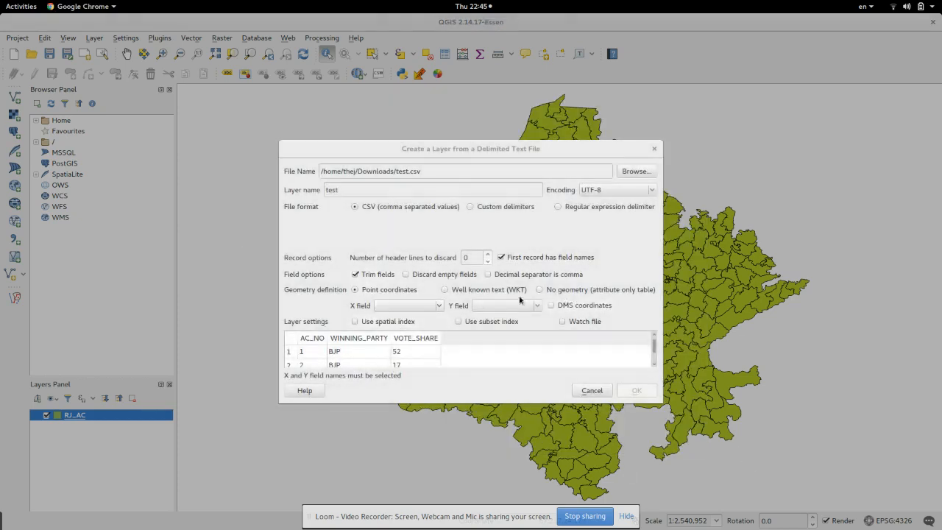
{"action": "left_click", "coordinate": [539, 288]}
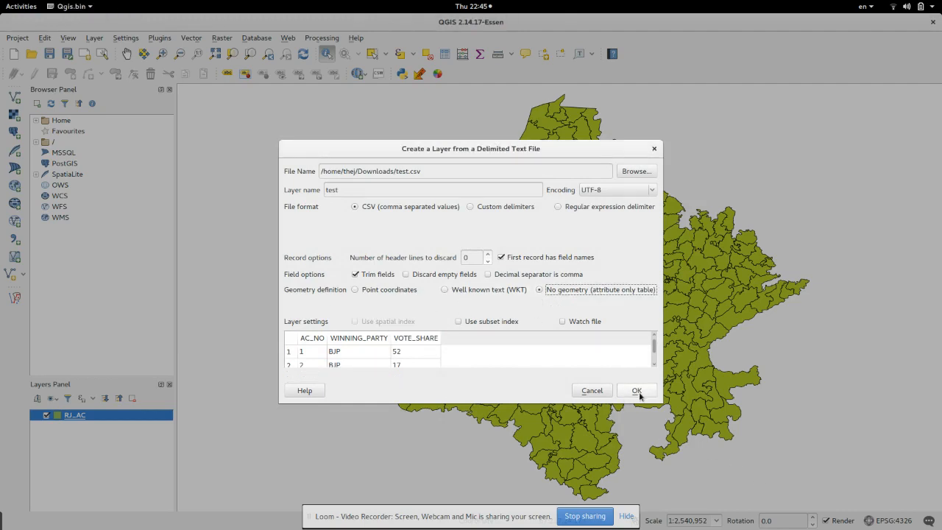
{"action": "left_click", "coordinate": [636, 391]}
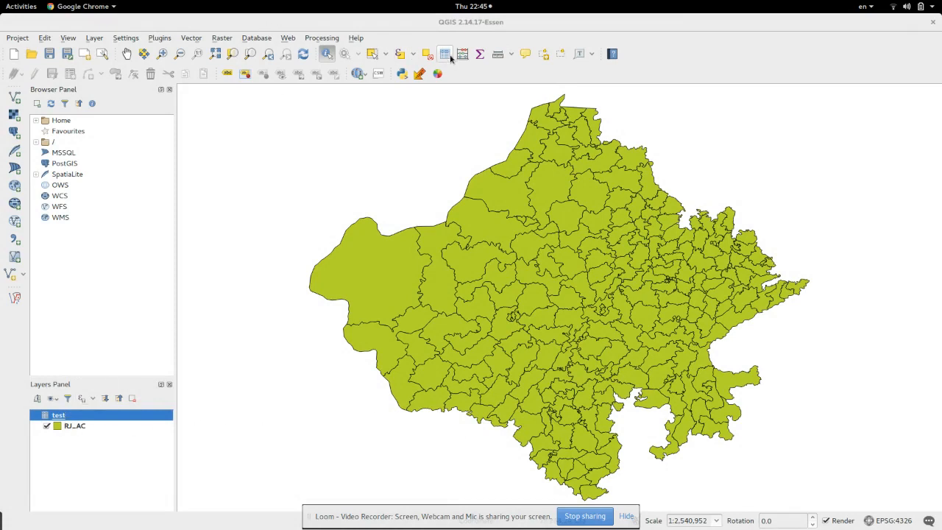
{"action": "left_click", "coordinate": [462, 53]}
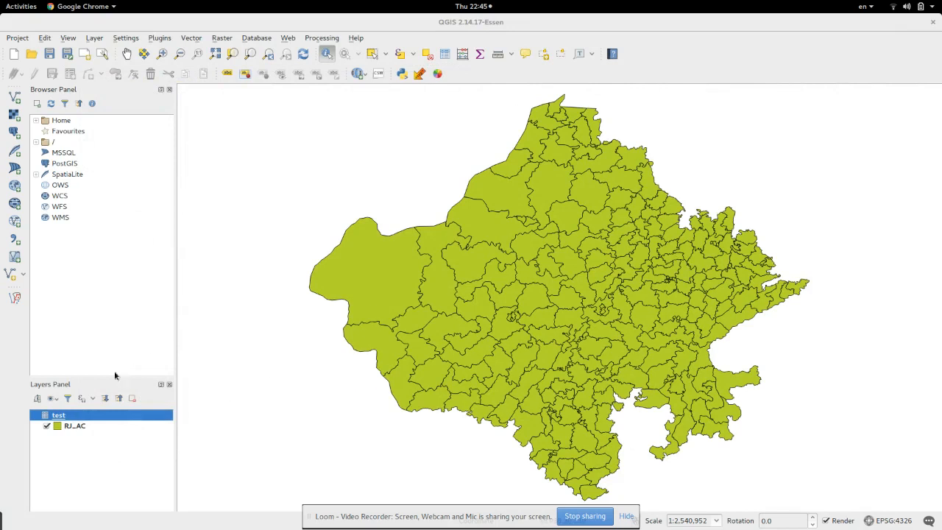
- Start a new table join in the RJ_AC layer's Joins properties
{"action": "left_click", "coordinate": [74, 425]}
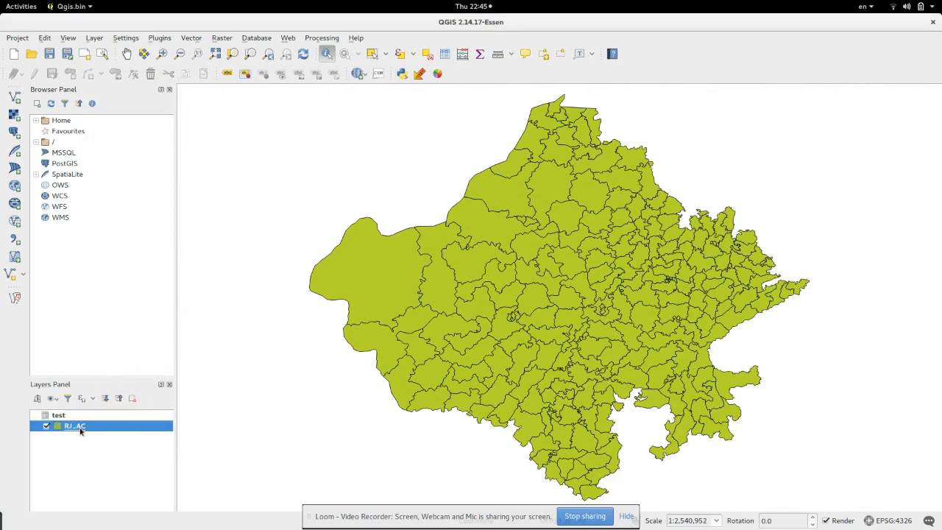
{"action": "mouse_move", "coordinate": [113, 452]}
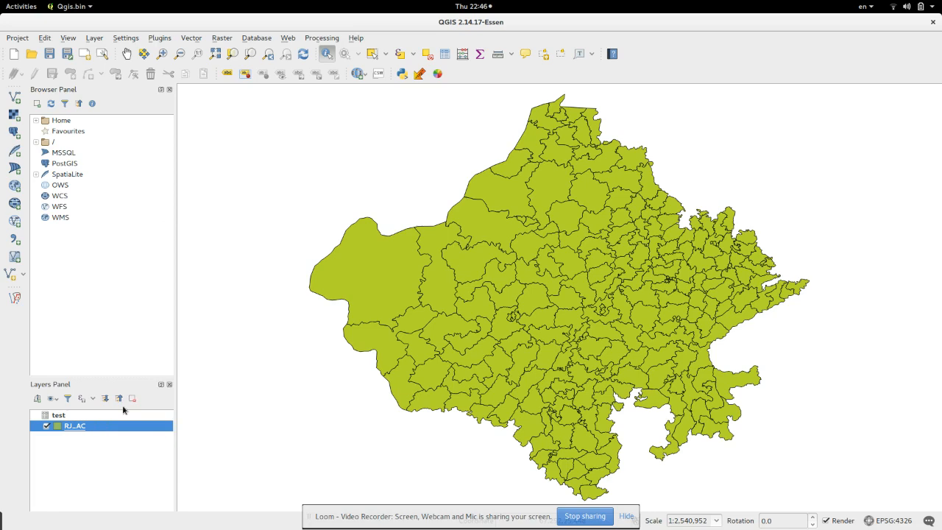
{"action": "double_click", "coordinate": [73, 426]}
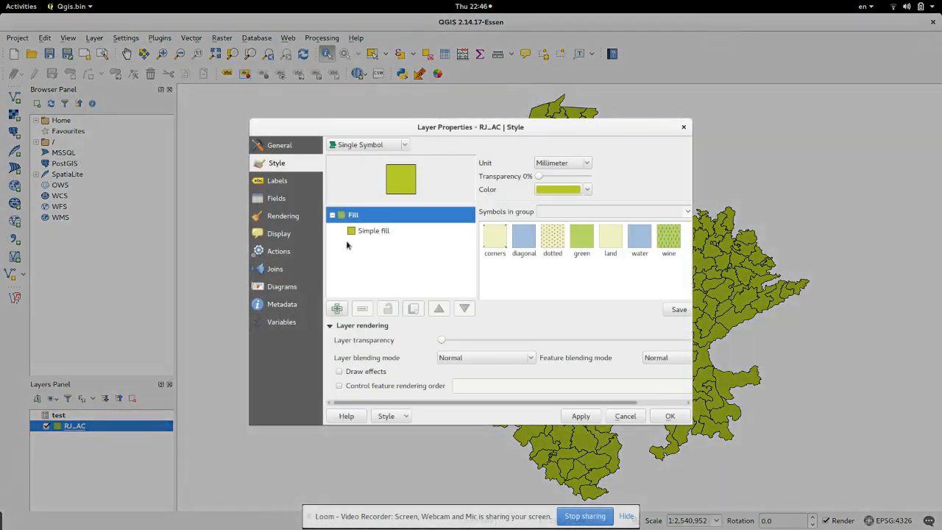
{"action": "left_click", "coordinate": [277, 268]}
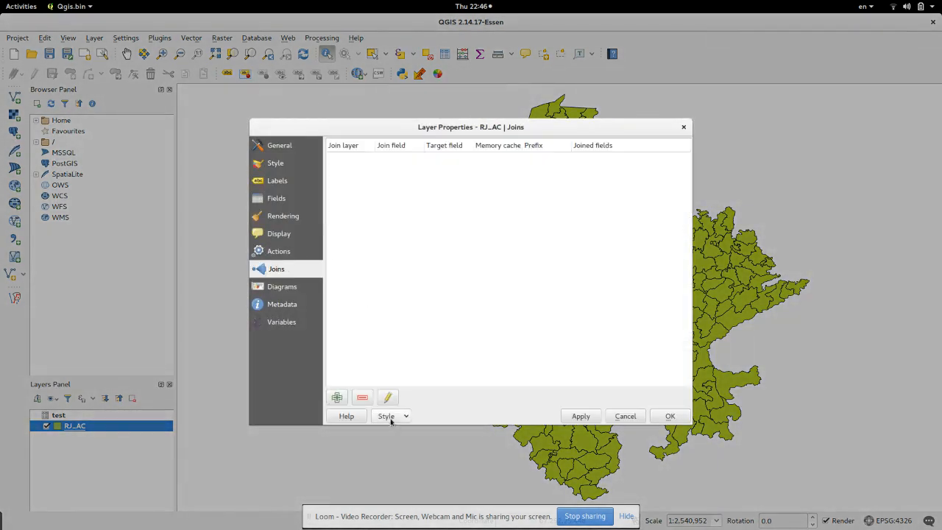
{"action": "left_click", "coordinate": [336, 398]}
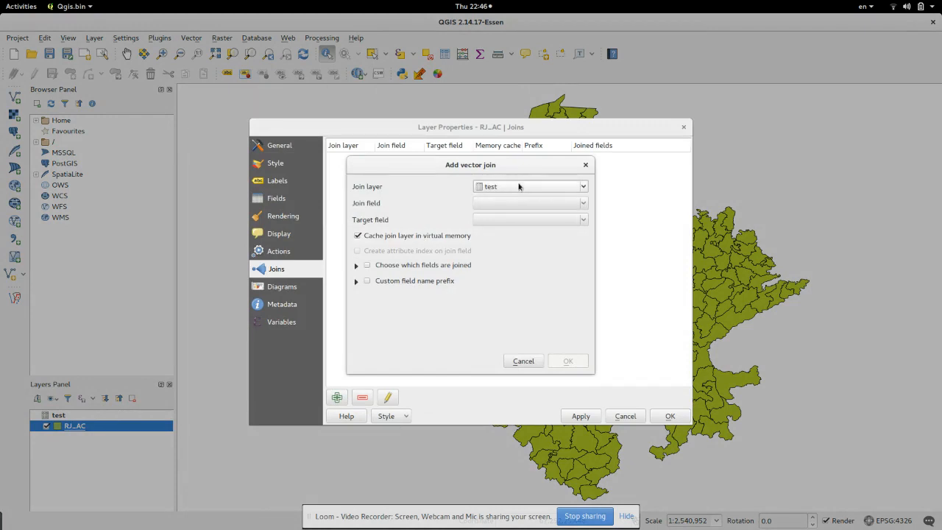
{"action": "mouse_move", "coordinate": [545, 303]}
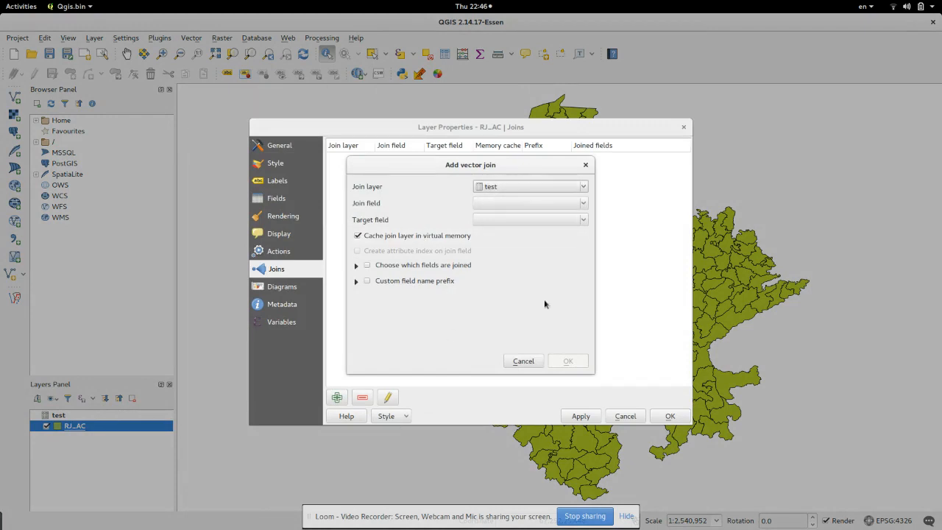
- Join the test table to RJ_AC with join field AC_NO and target field AC_NO
{"action": "left_click", "coordinate": [530, 203]}
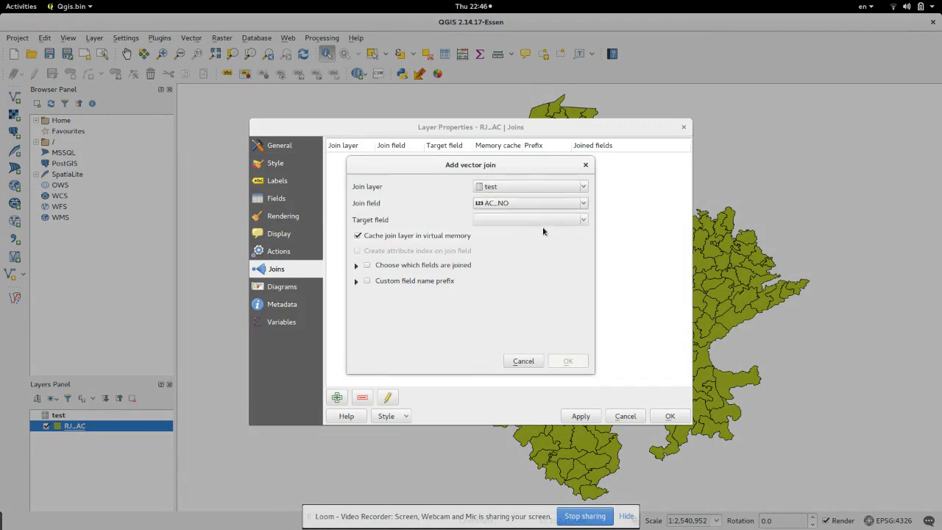
{"action": "left_click", "coordinate": [583, 219]}
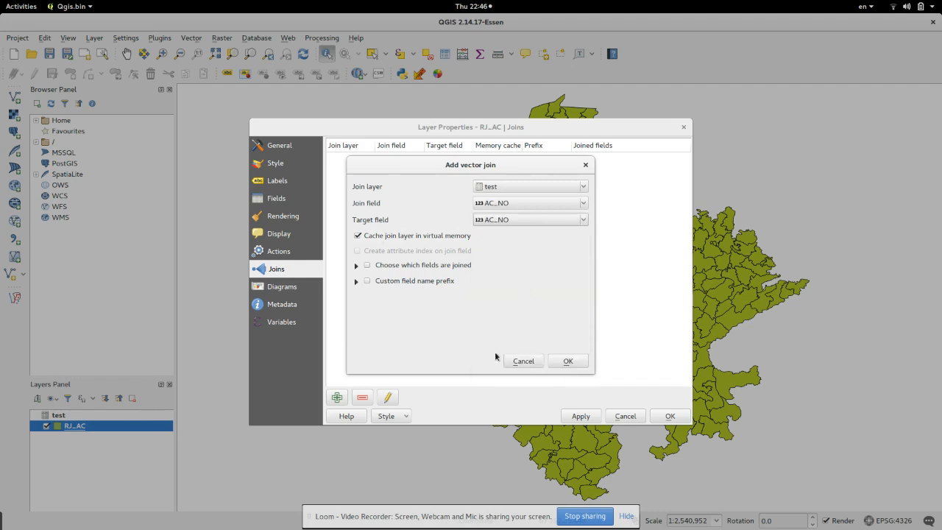
{"action": "left_click", "coordinate": [568, 361]}
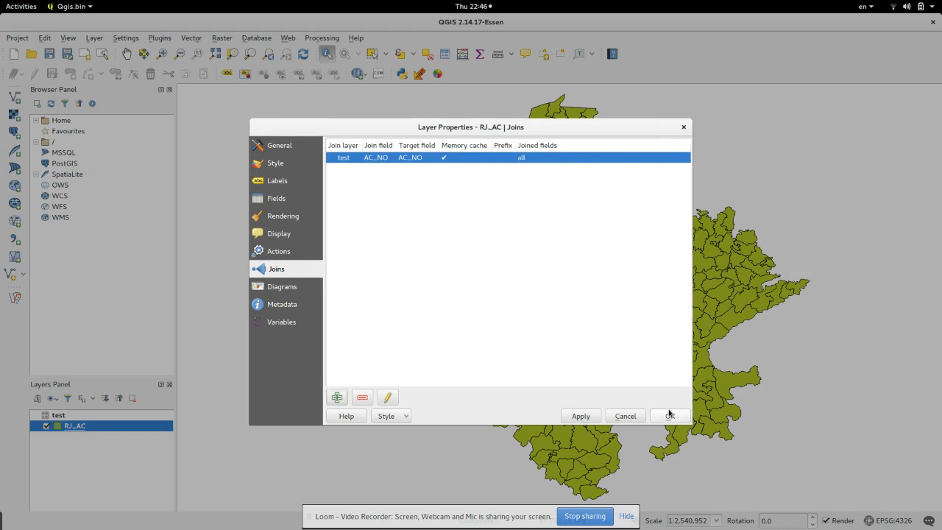
- Confirm the Layer Properties dialog so the AC_NO join takes effect
{"action": "left_click", "coordinate": [668, 415]}
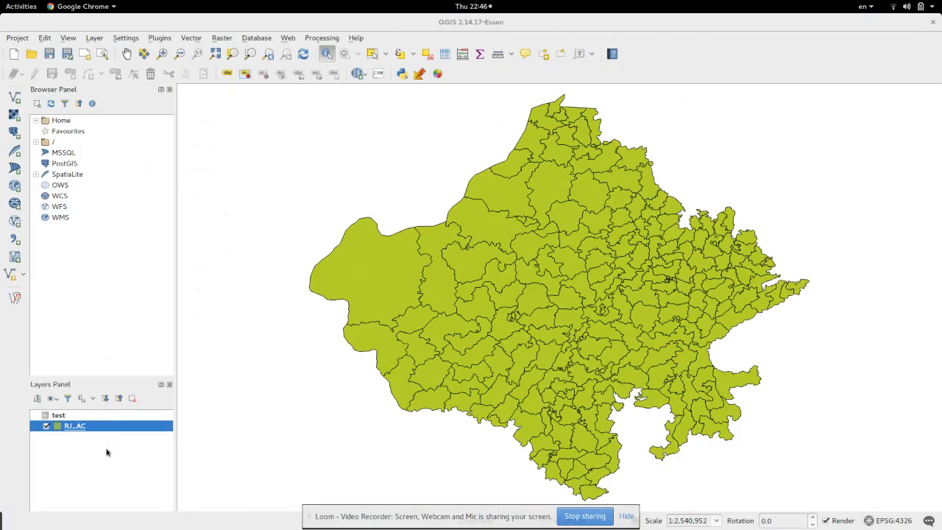
{"action": "mouse_move", "coordinate": [729, 154]}
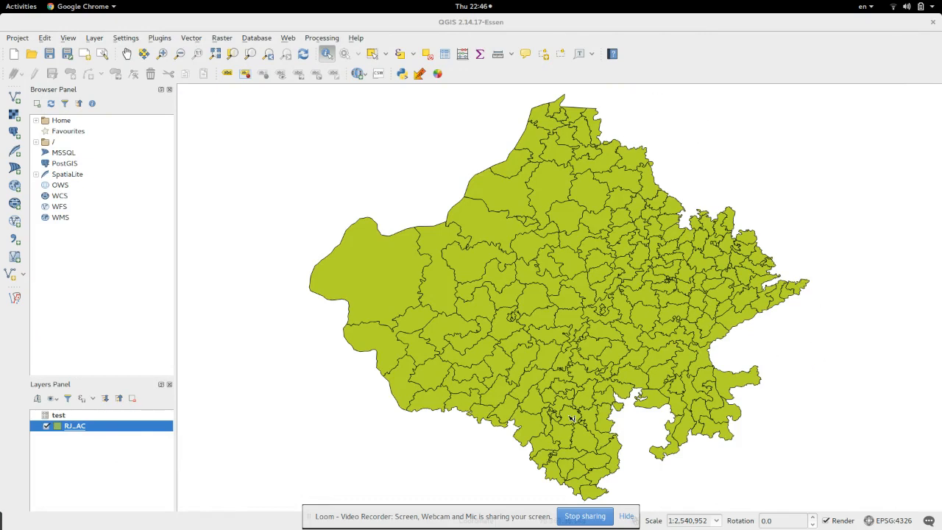
{"action": "mouse_move", "coordinate": [104, 454]}
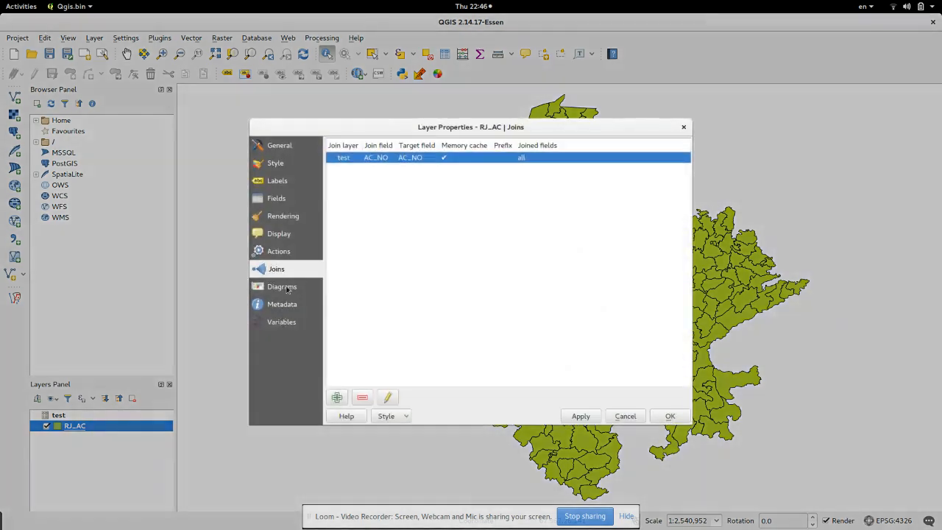
- Style RJ_AC as Categorized on test_WINNING_PARTY, classify, and untick the blank category
{"action": "left_click", "coordinate": [277, 162]}
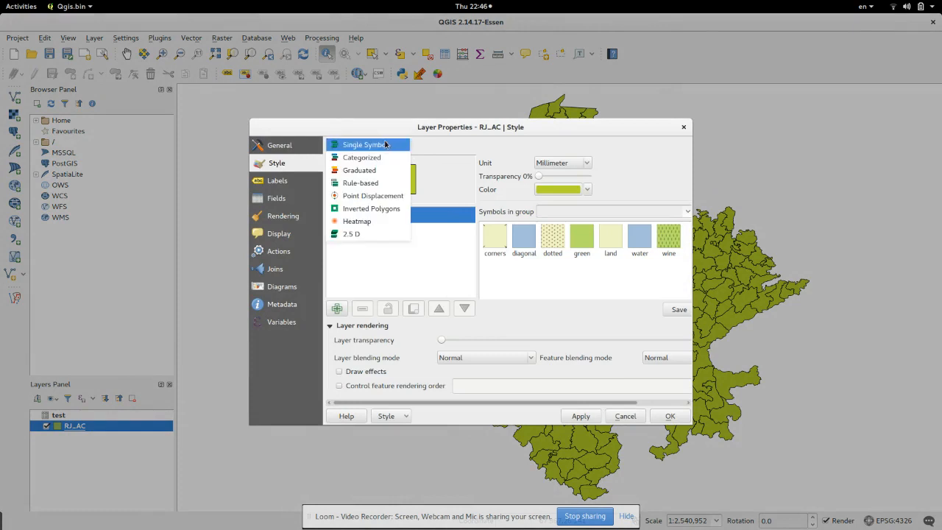
{"action": "left_click", "coordinate": [362, 156]}
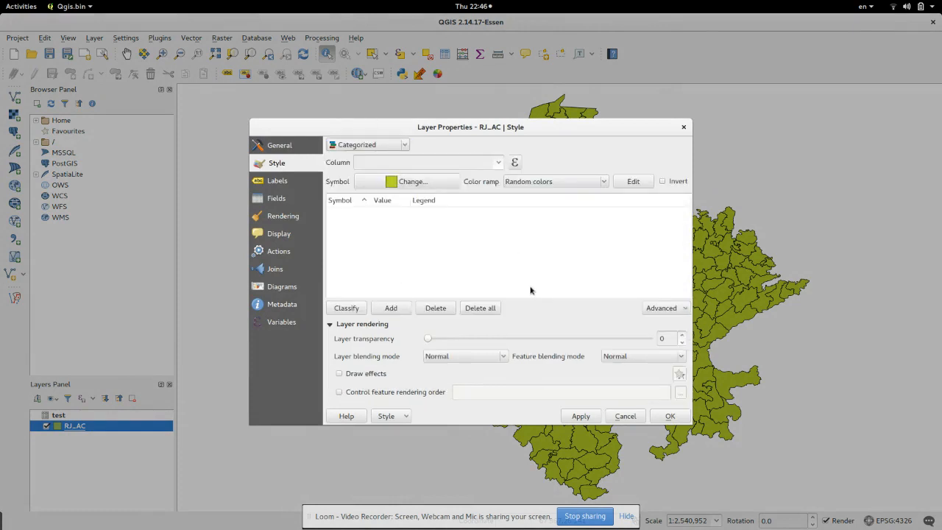
{"action": "mouse_move", "coordinate": [368, 324]}
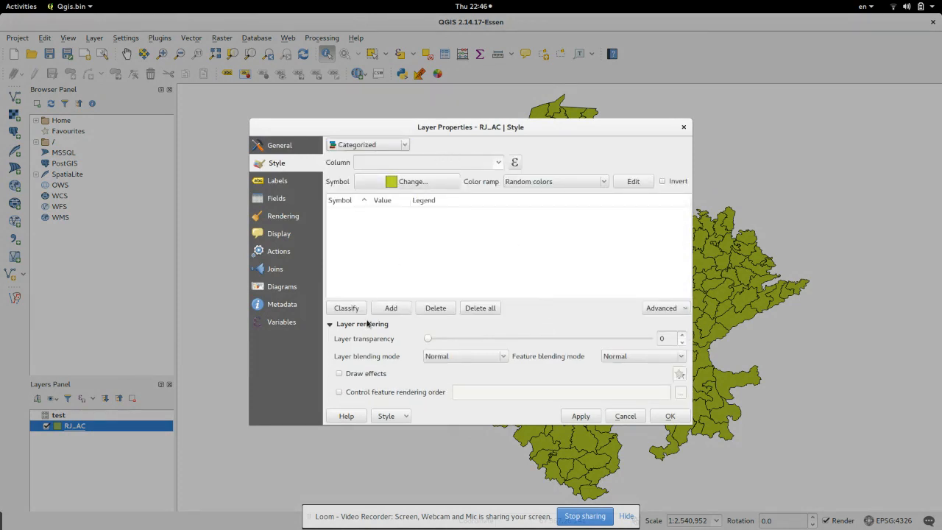
{"action": "left_click", "coordinate": [346, 308]}
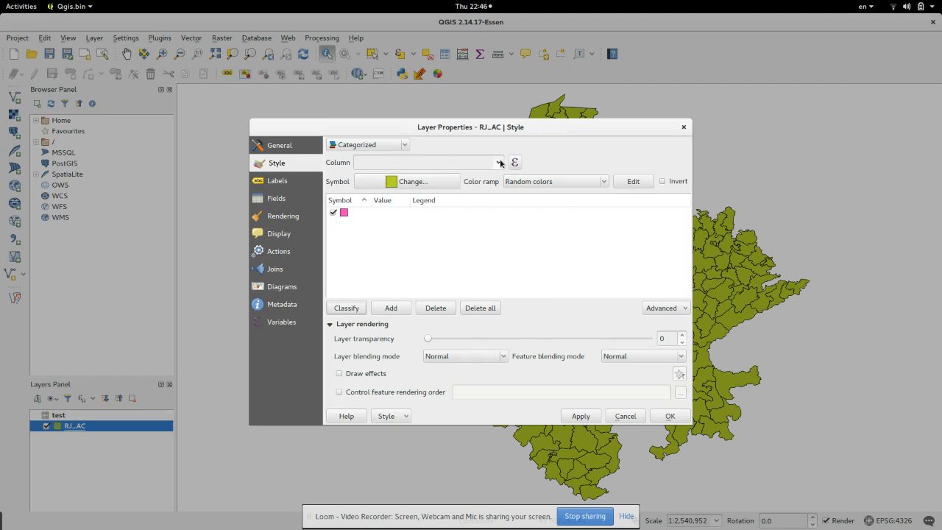
{"action": "left_click", "coordinate": [499, 161]}
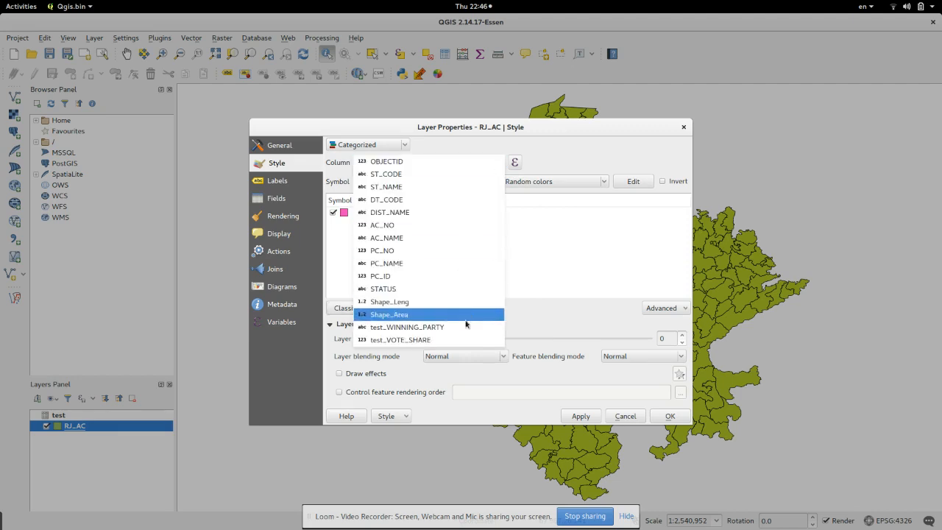
{"action": "left_click", "coordinate": [407, 327]}
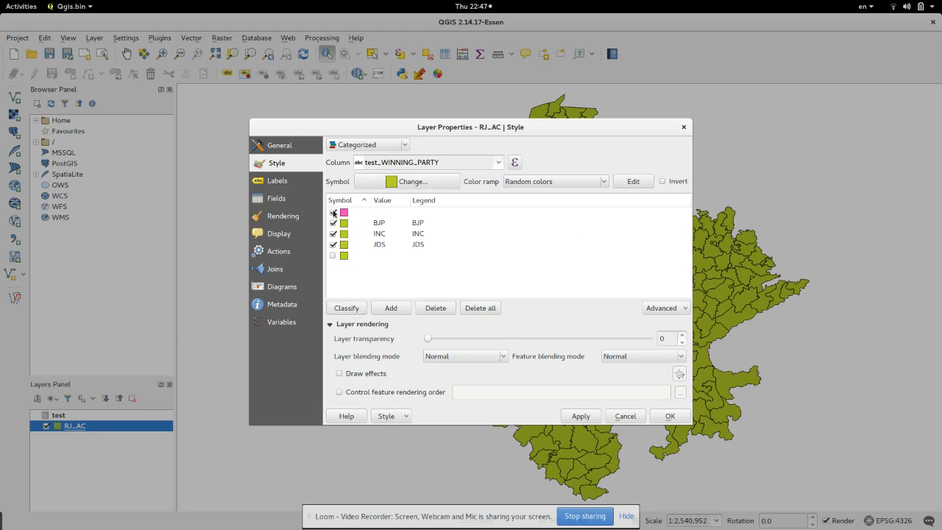
{"action": "left_click", "coordinate": [333, 212]}
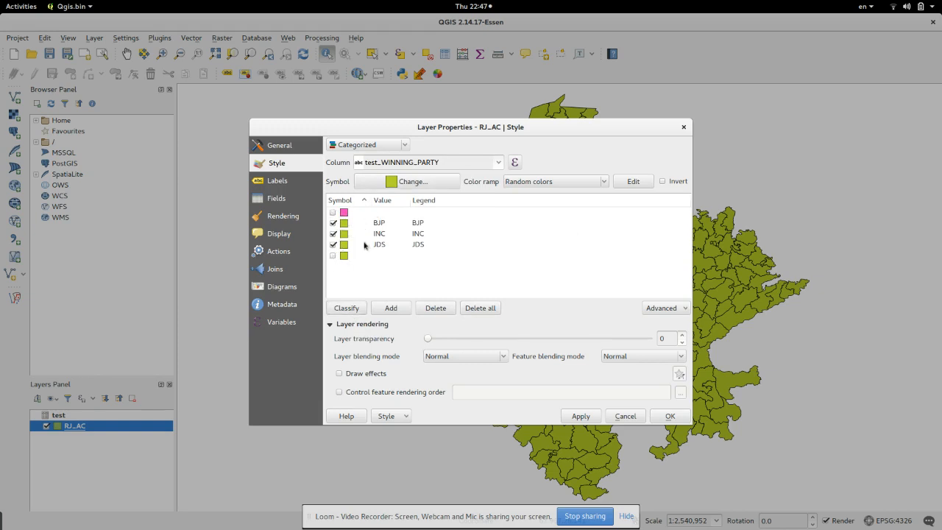
- Give the BJP category a red fill colour
{"action": "left_click", "coordinate": [380, 222]}
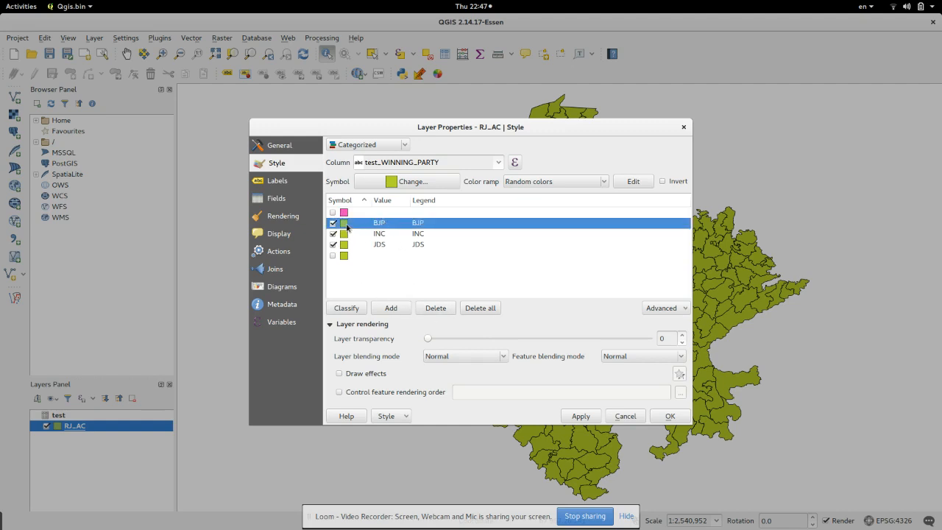
{"action": "double_click", "coordinate": [345, 222]}
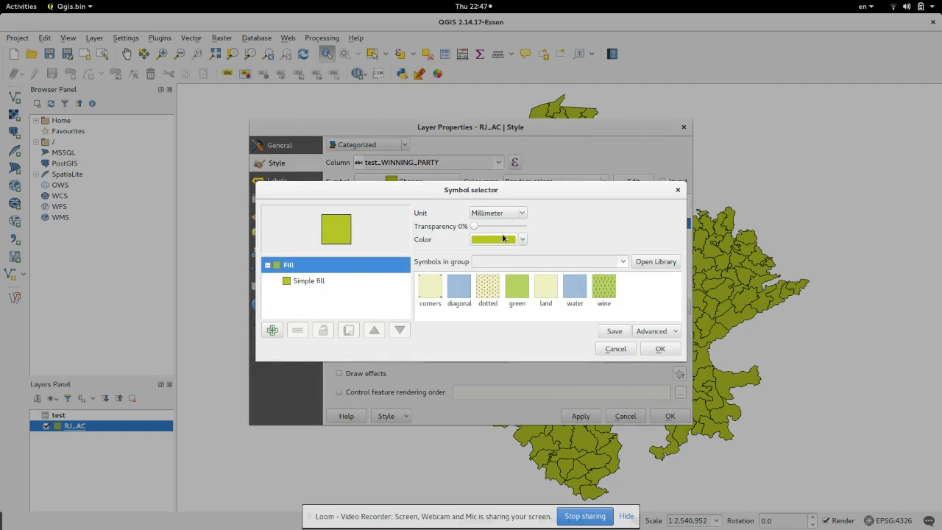
{"action": "left_click", "coordinate": [521, 238]}
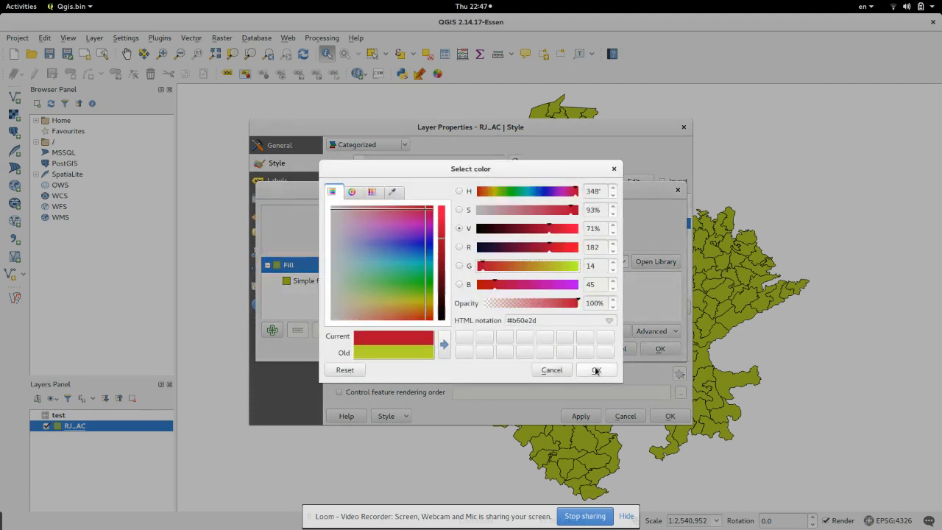
{"action": "left_click", "coordinate": [596, 369]}
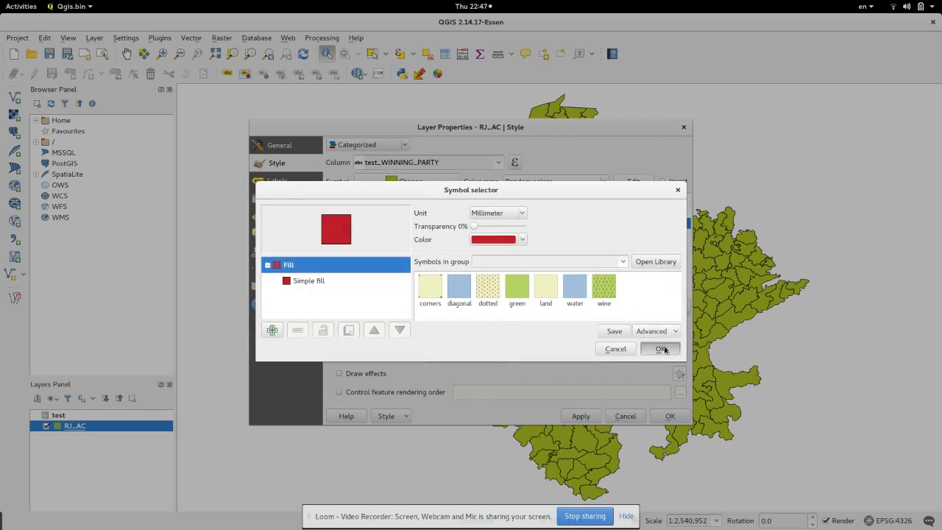
{"action": "left_click", "coordinate": [659, 347]}
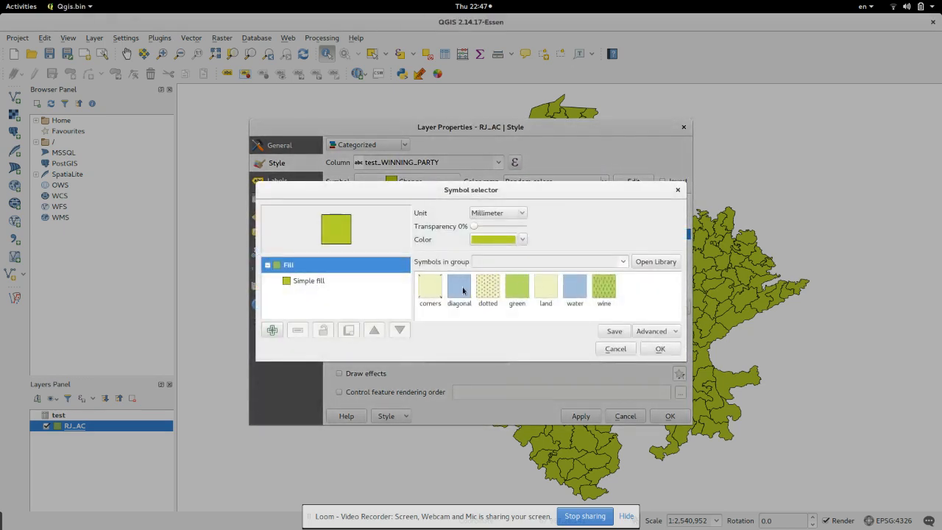
- Give the INC category a blue fill, keep JDS green, and apply the colours to the map
{"action": "left_click", "coordinate": [521, 238]}
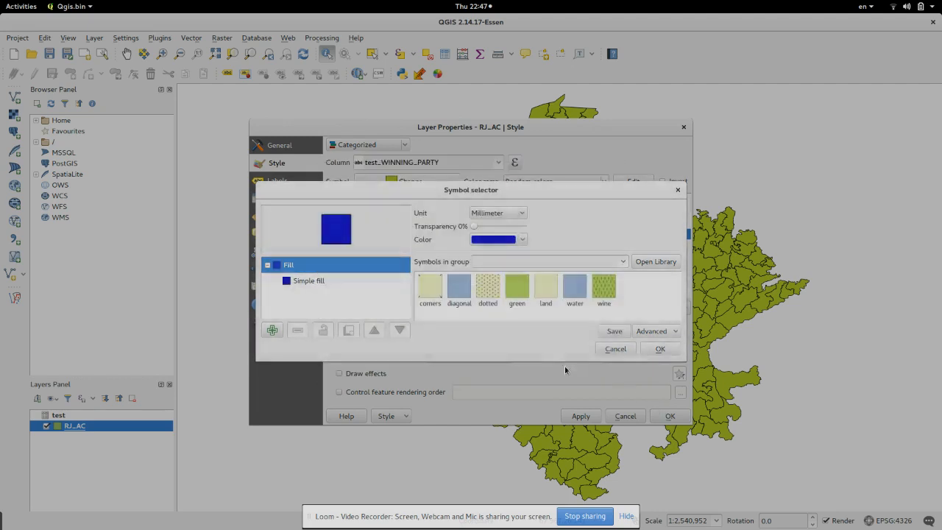
{"action": "left_click", "coordinate": [659, 347]}
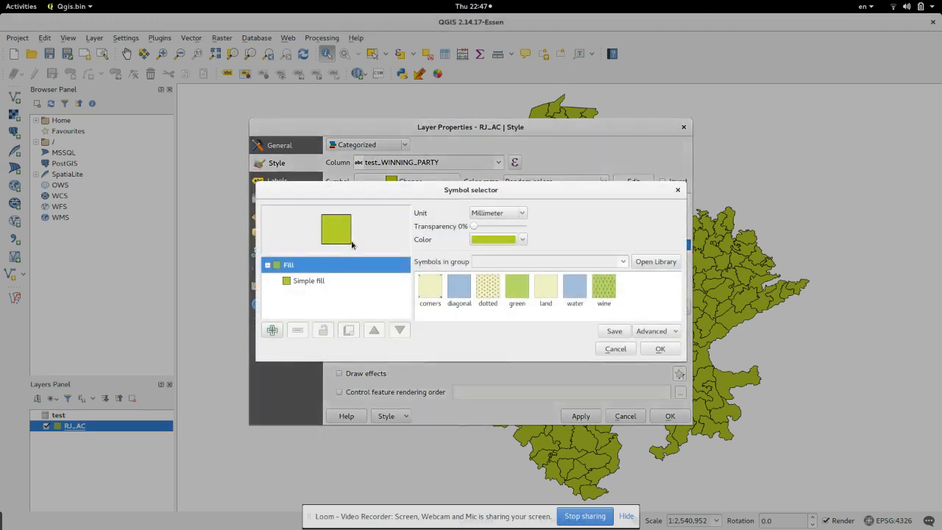
{"action": "mouse_move", "coordinate": [265, 227]}
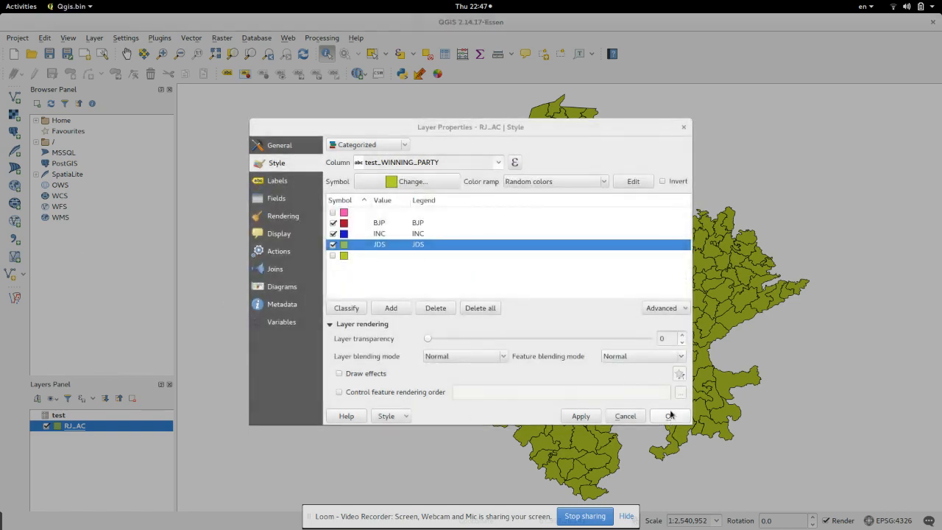
{"action": "left_click", "coordinate": [669, 415]}
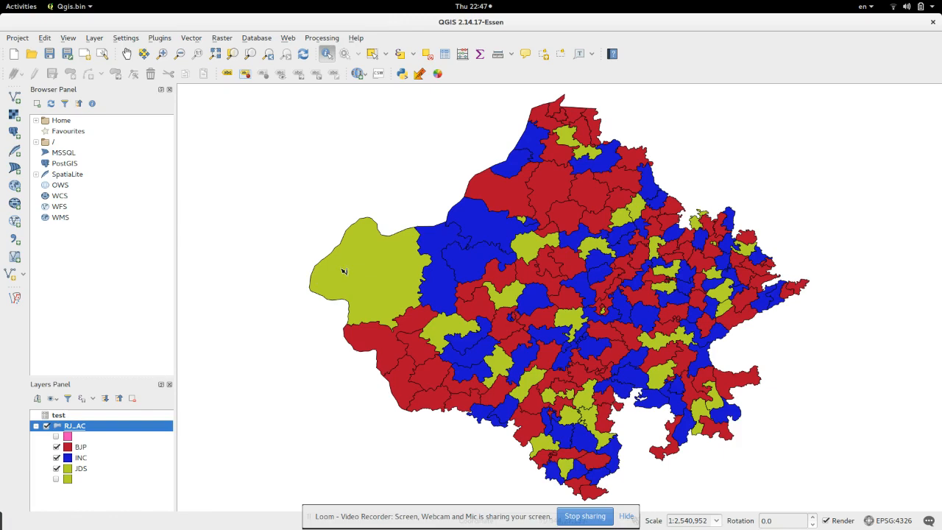
{"action": "left_click", "coordinate": [342, 271]}
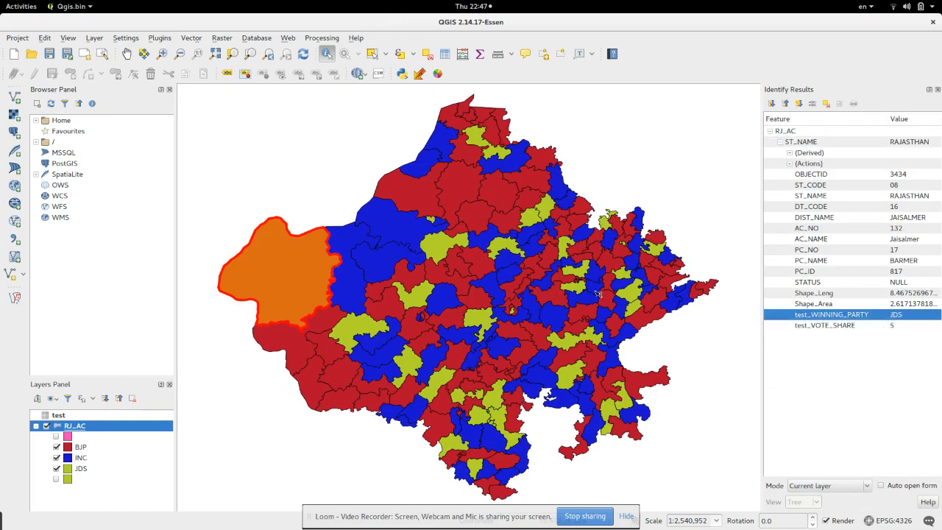
{"action": "left_click", "coordinate": [361, 326]}
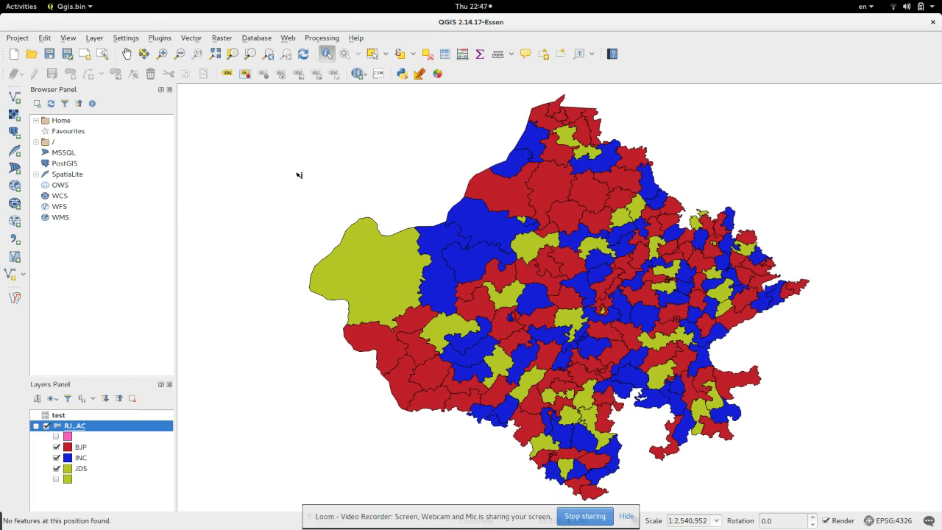
{"action": "left_click", "coordinate": [17, 38]}
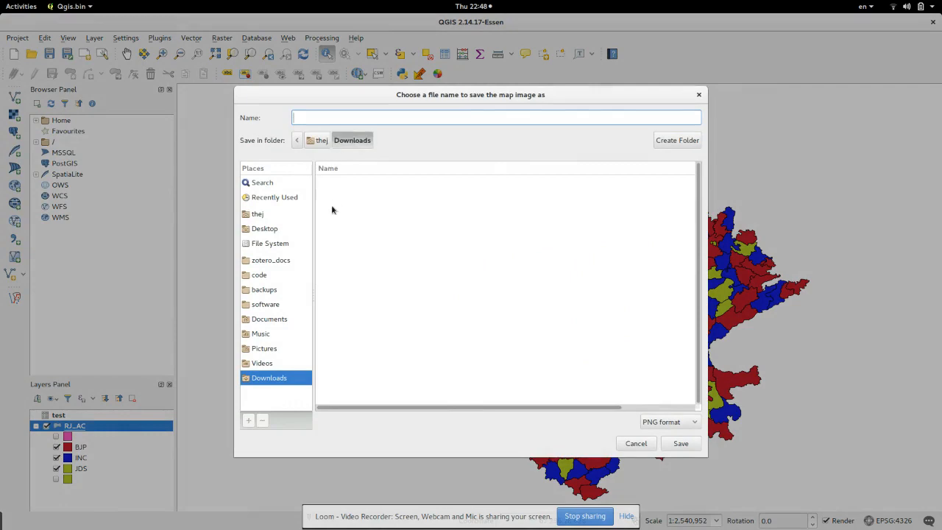
- Export the map as a PNG image named test in Downloads
{"action": "type", "text": "test"}
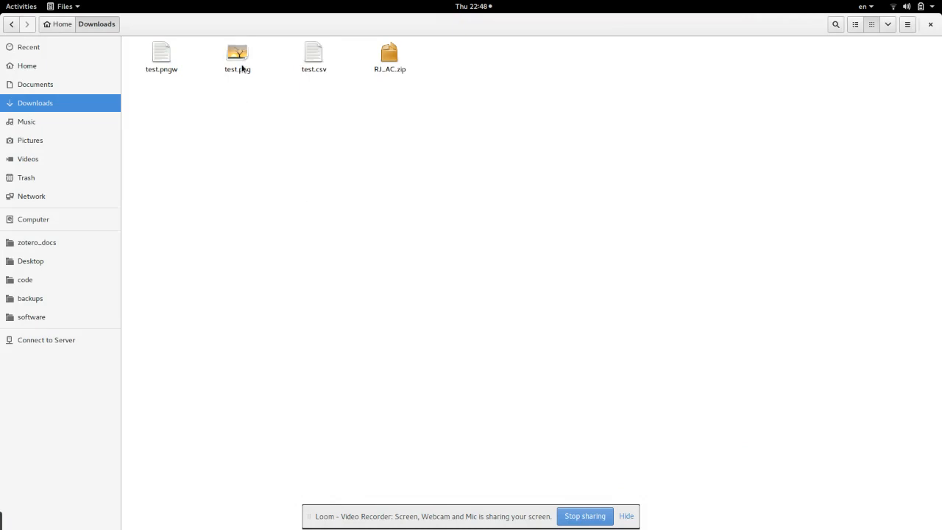
{"action": "left_click", "coordinate": [237, 56]}
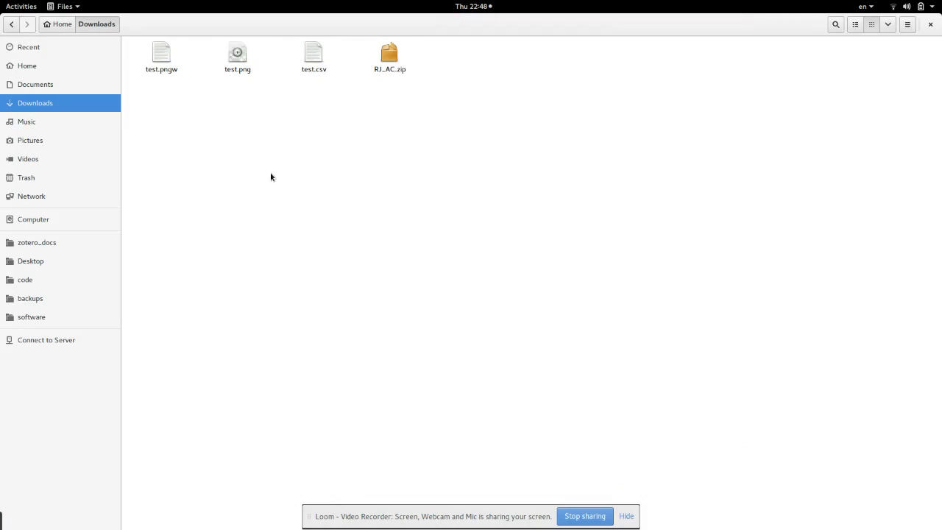
{"action": "double_click", "coordinate": [237, 56]}
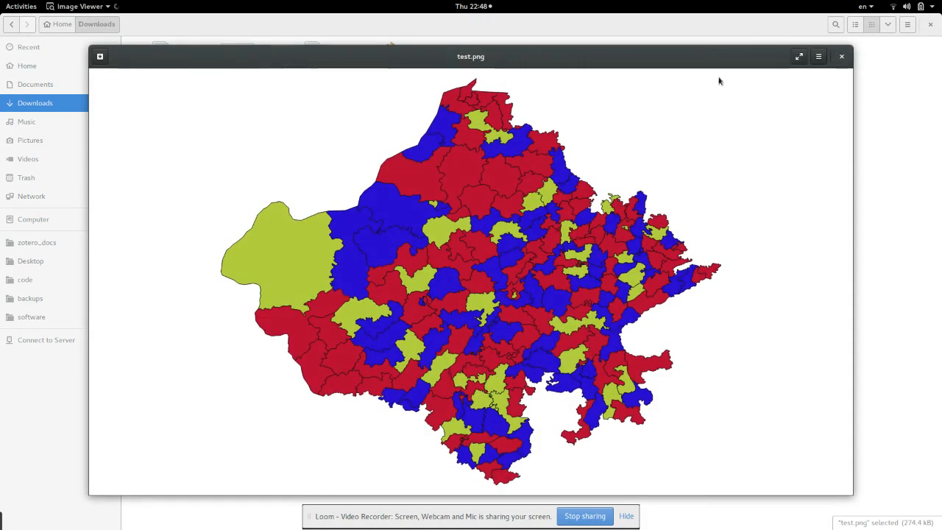
{"action": "left_click", "coordinate": [842, 56]}
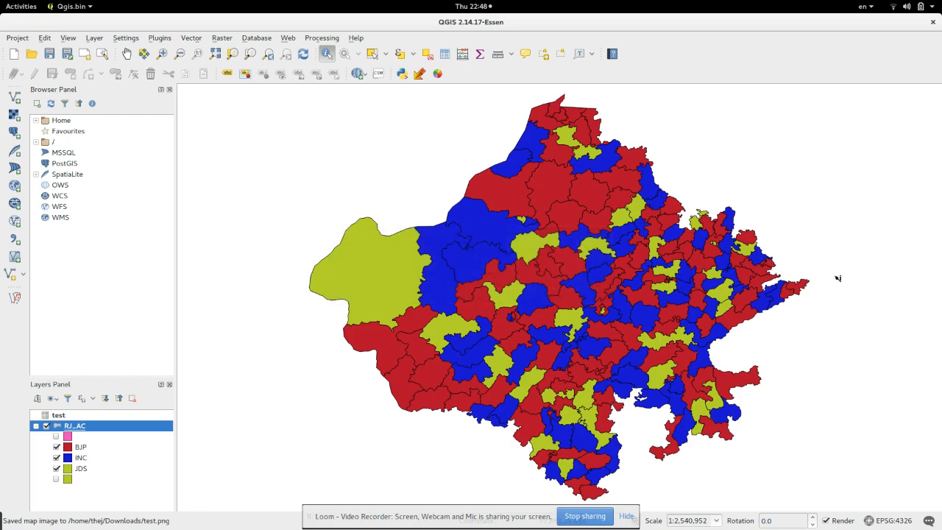
{"action": "mouse_move", "coordinate": [865, 298]}
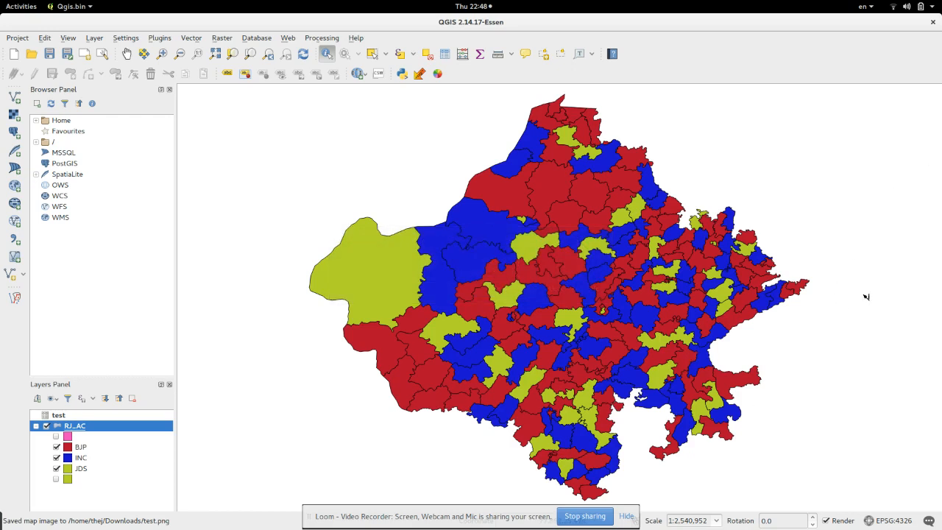